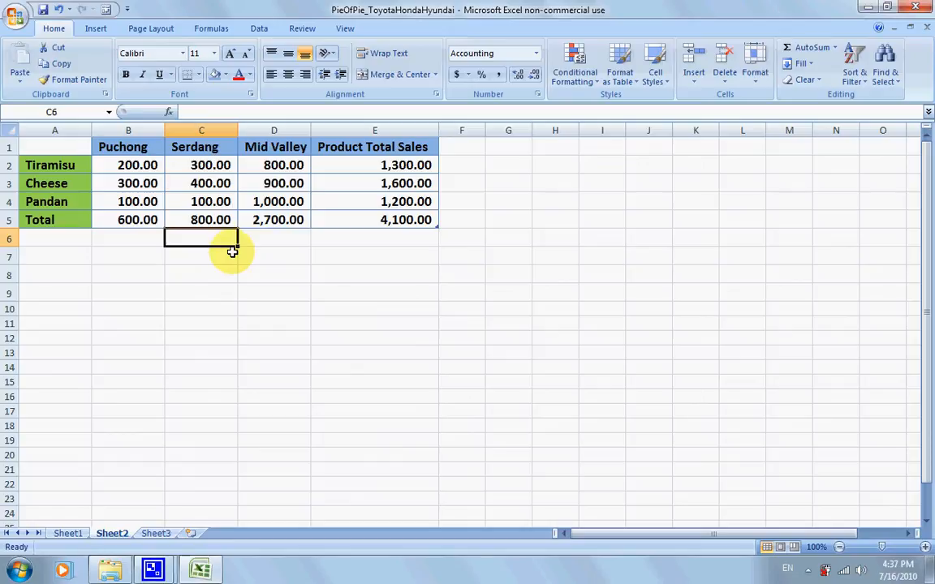
pyautogui.moveTo(206, 285)
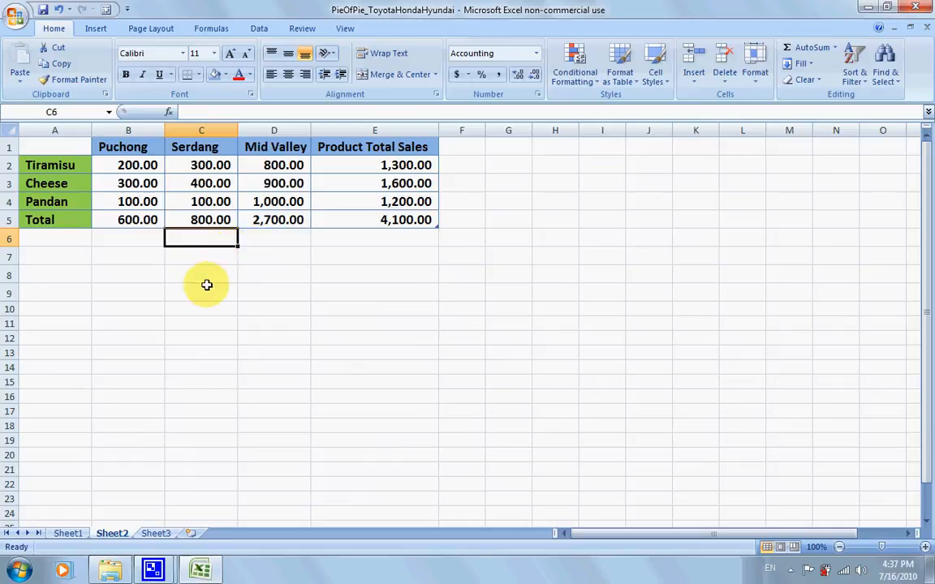
# Step: Review the sales table's outlet headers, Tiramisu total formula and Mid Valley Tiramisu sales
pyautogui.click(95, 27)
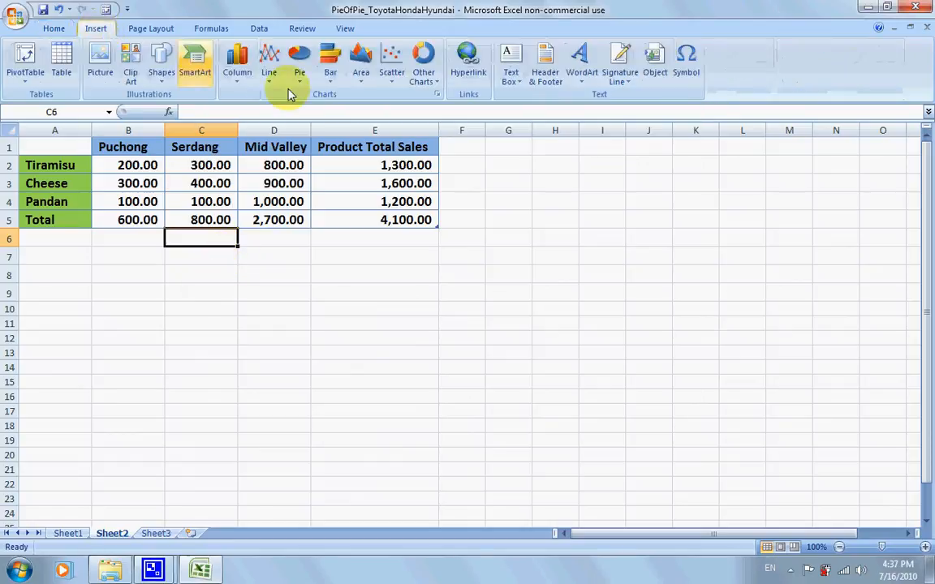
pyautogui.click(300, 61)
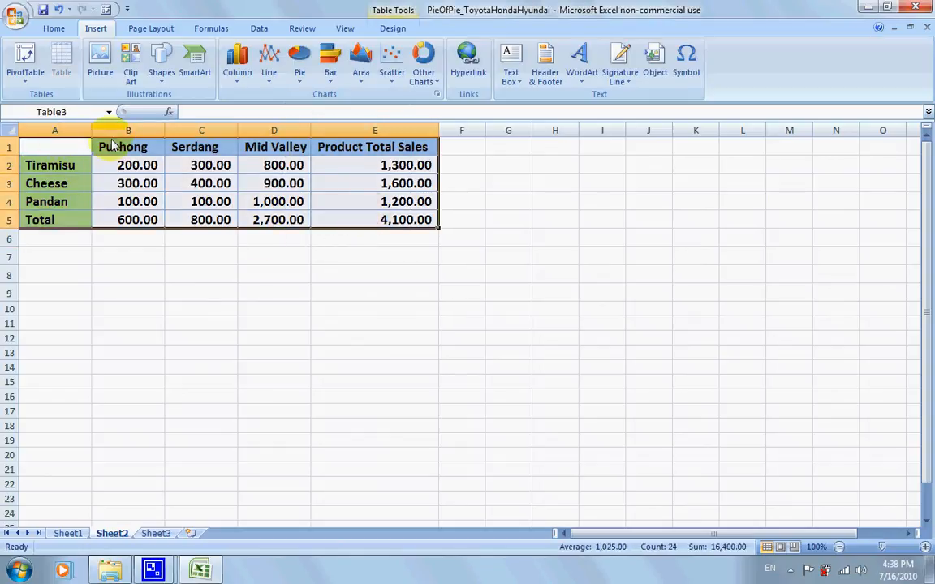
pyautogui.click(122, 147)
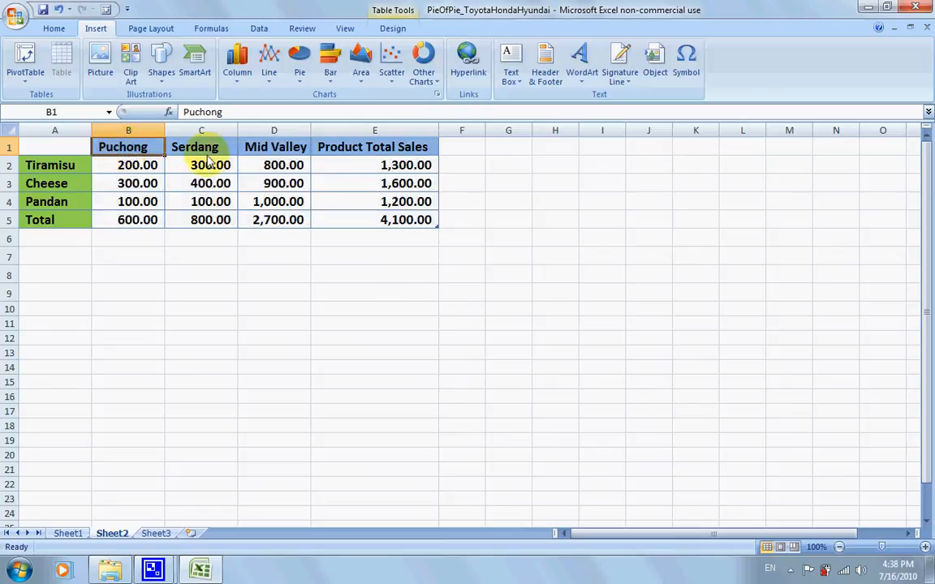
pyautogui.click(201, 146)
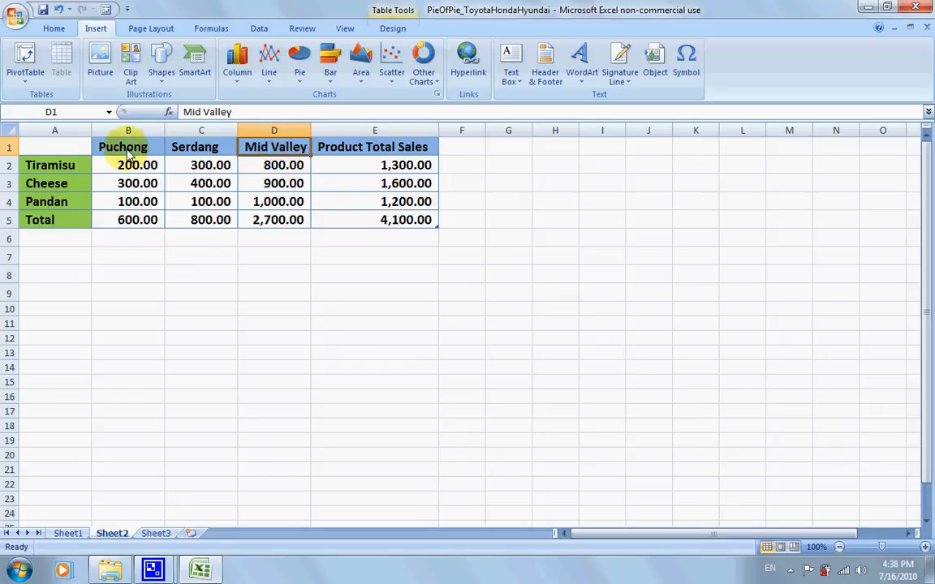
pyautogui.click(128, 146)
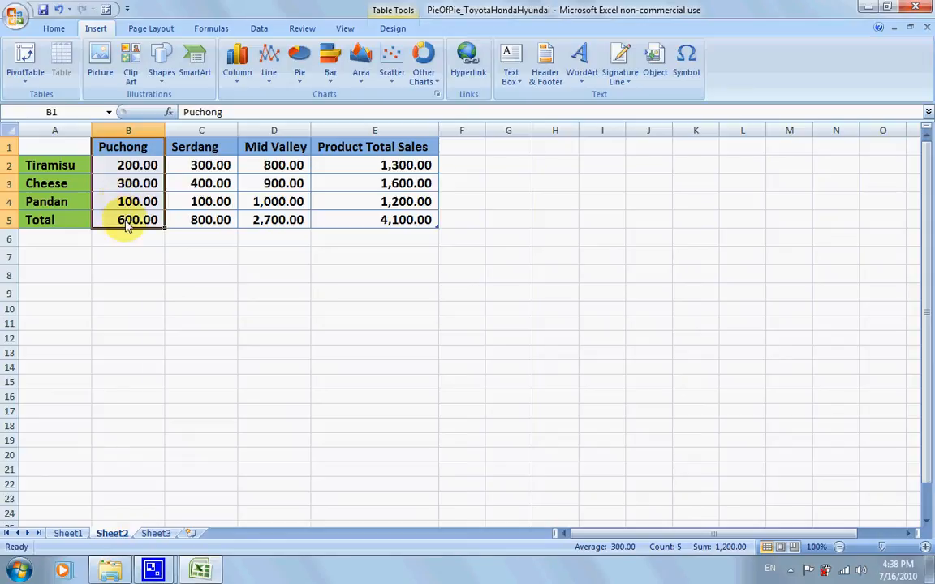
pyautogui.moveTo(158, 165)
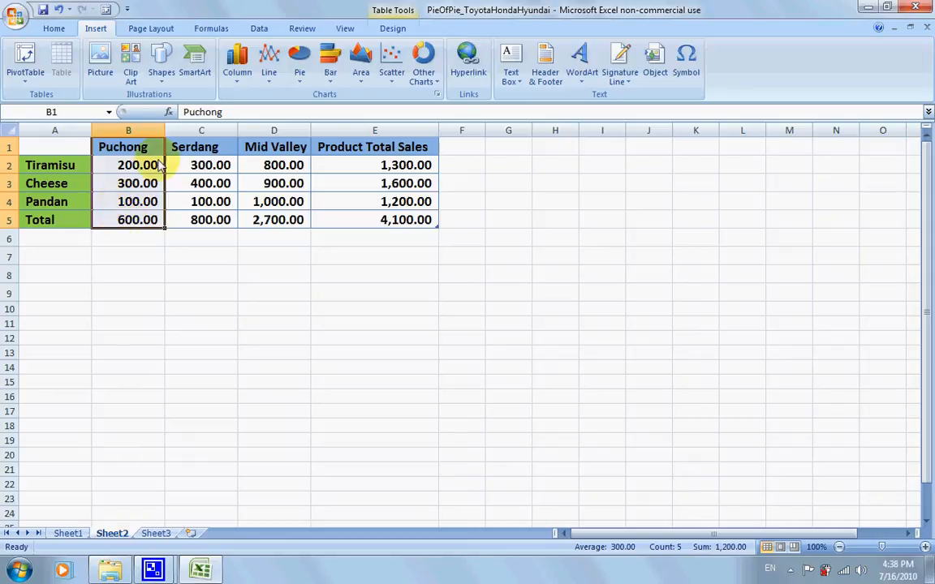
pyautogui.click(201, 146)
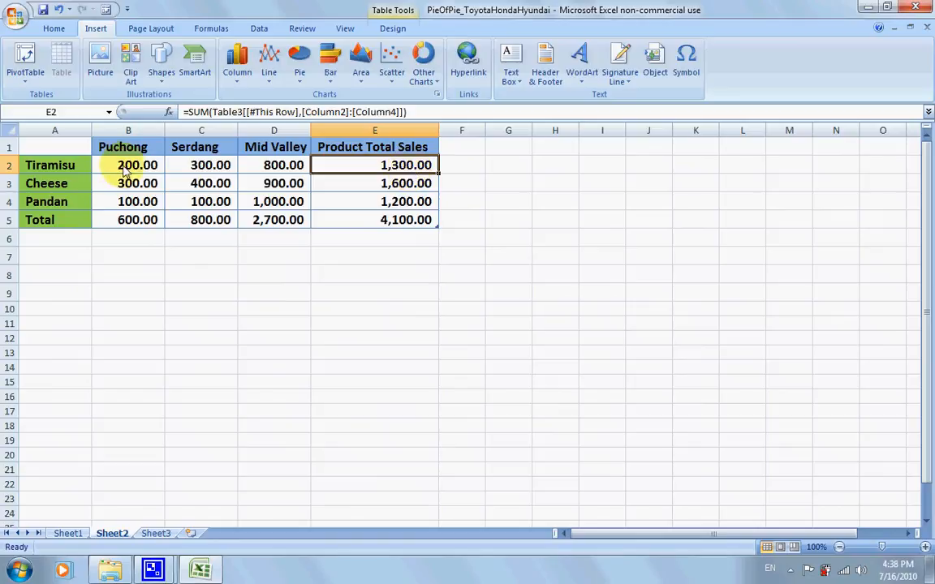
pyautogui.click(274, 165)
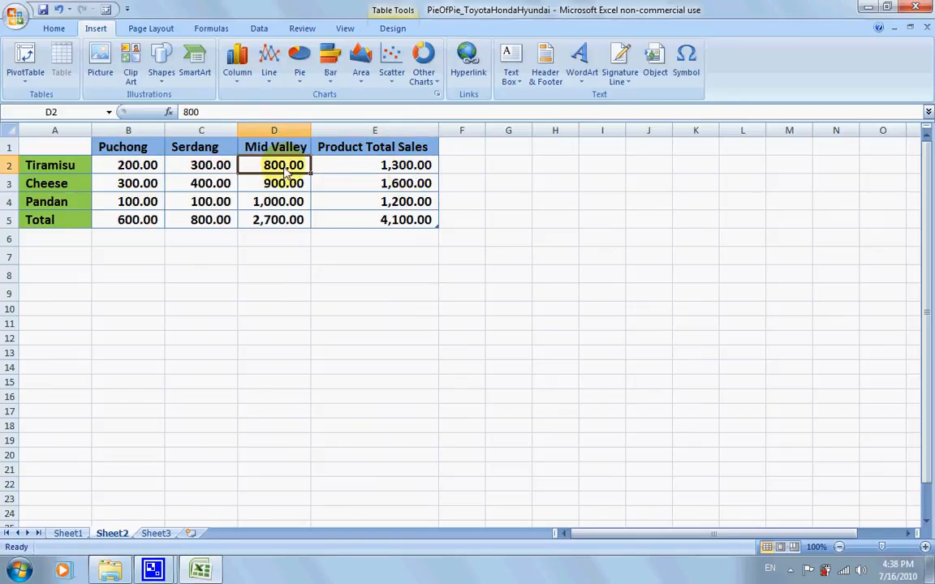
pyautogui.click(50, 165)
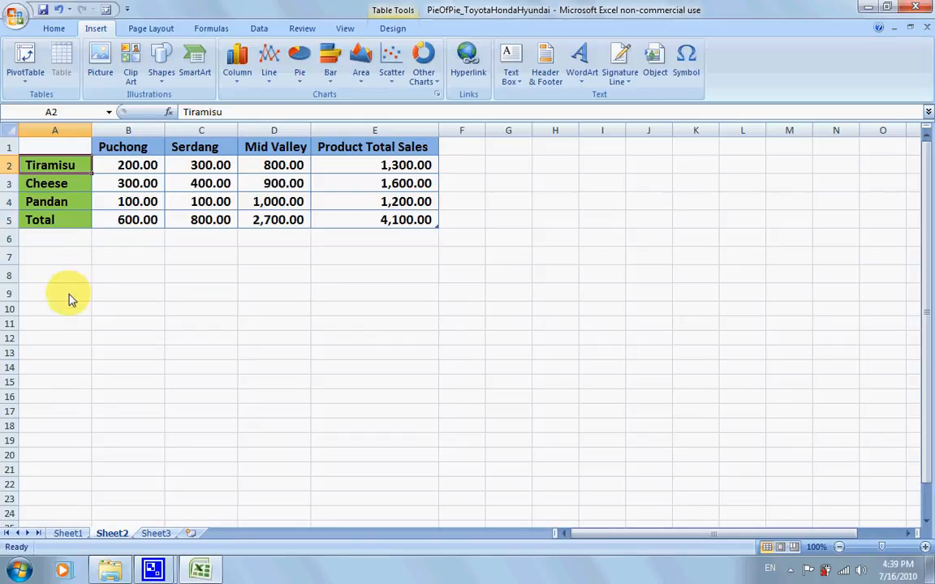
pyautogui.moveTo(89, 270)
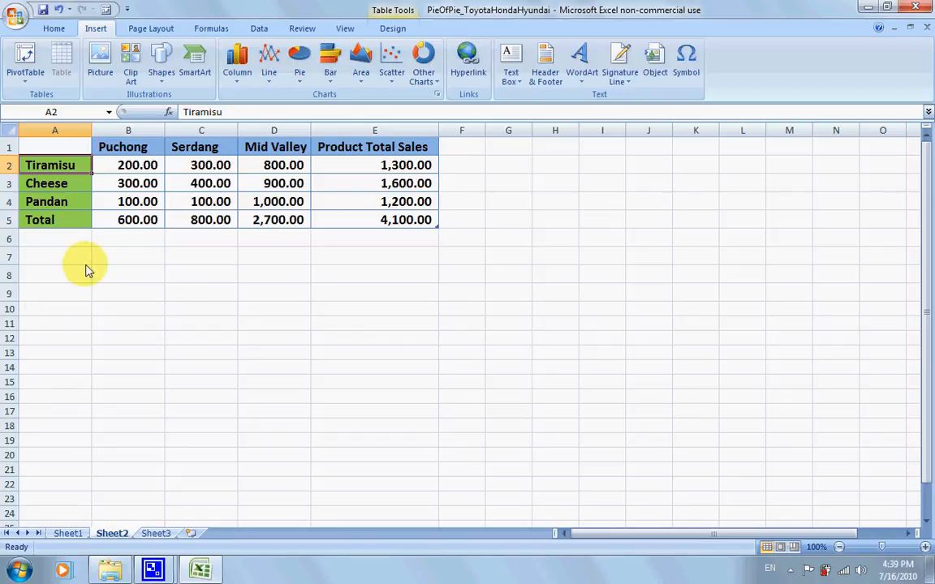
# Step: Copy the Puchong and Serdang labels into A7:A8 and clear the wrongly pasted totals
pyautogui.click(128, 220)
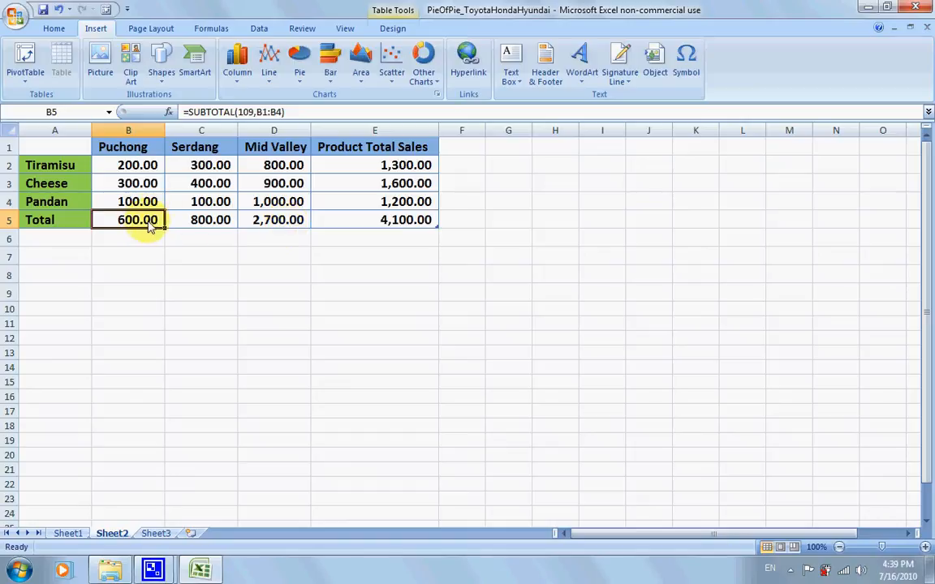
pyautogui.click(123, 147)
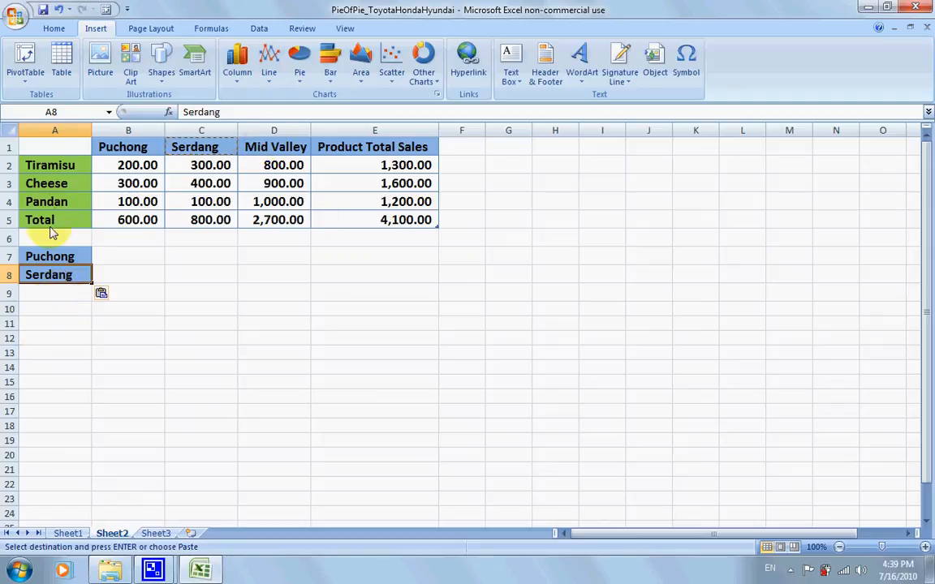
pyautogui.click(137, 219)
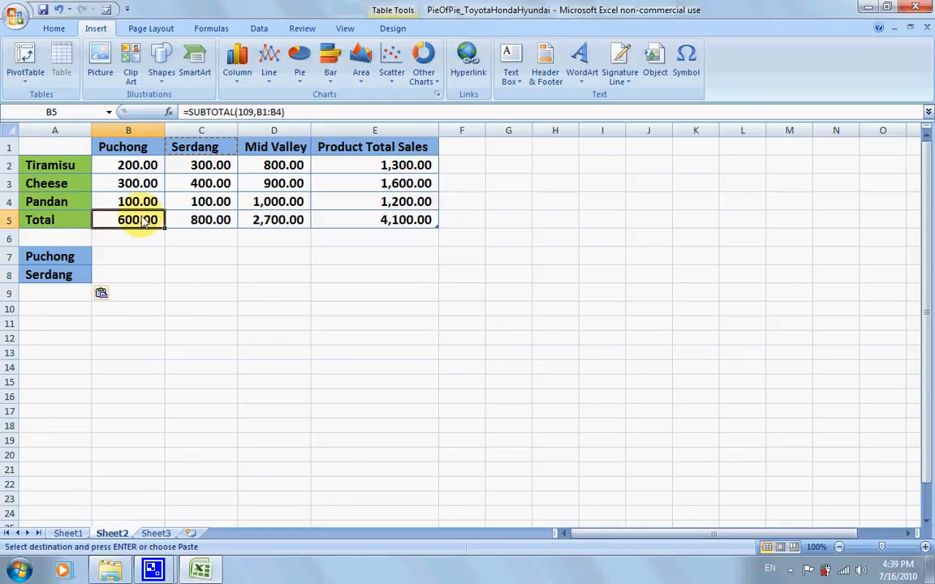
pyautogui.click(127, 256)
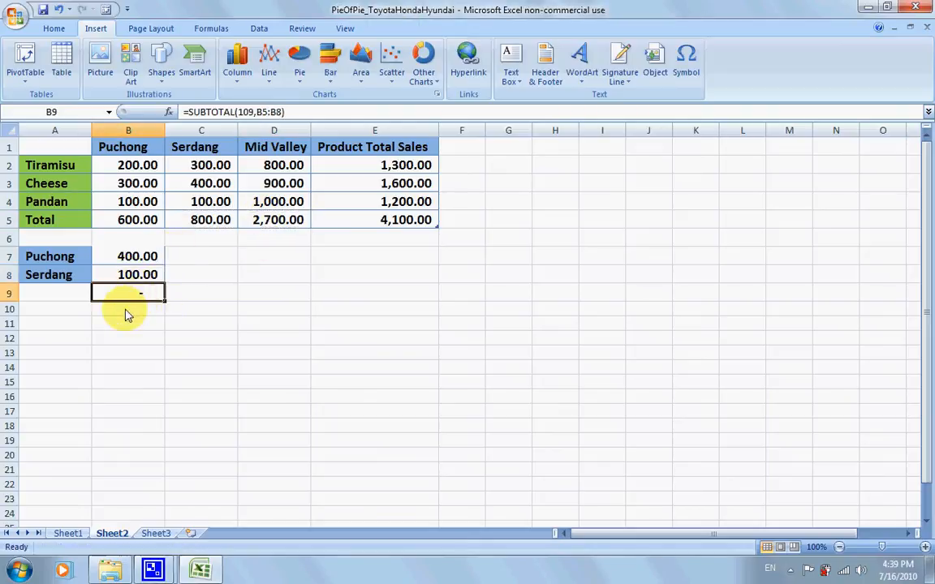
pyautogui.click(129, 256)
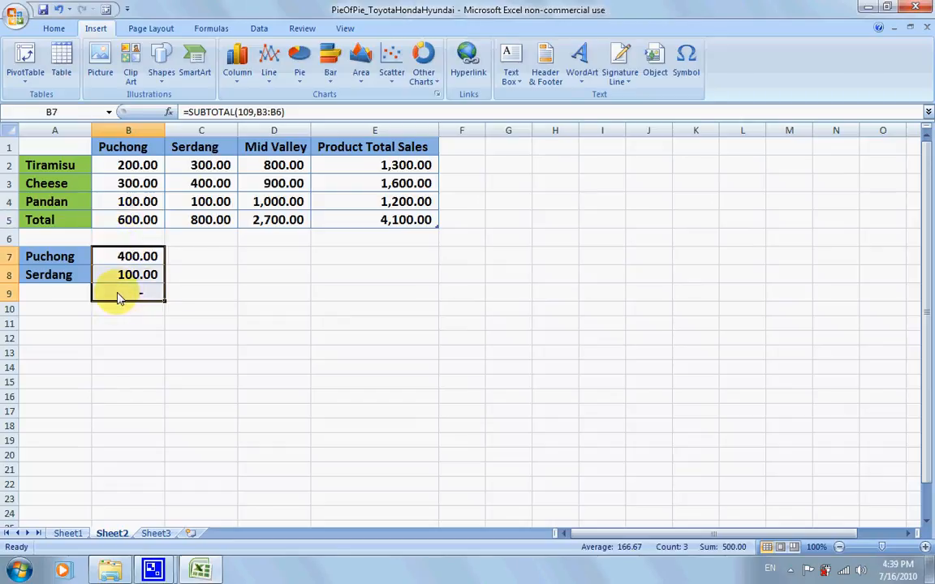
pyautogui.click(128, 219)
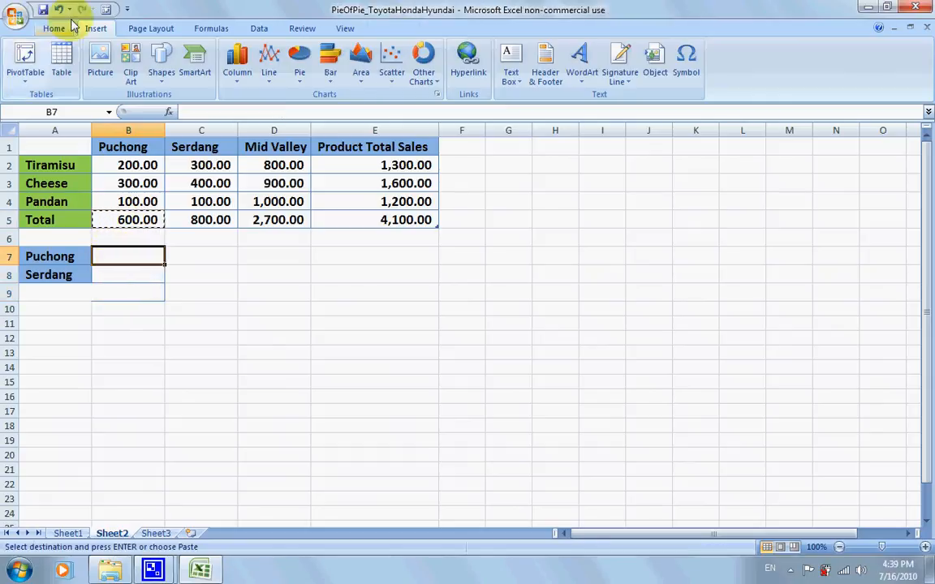
# Step: Paste the Puchong (600) and Serdang (800) totals into column B as plain values
pyautogui.click(54, 27)
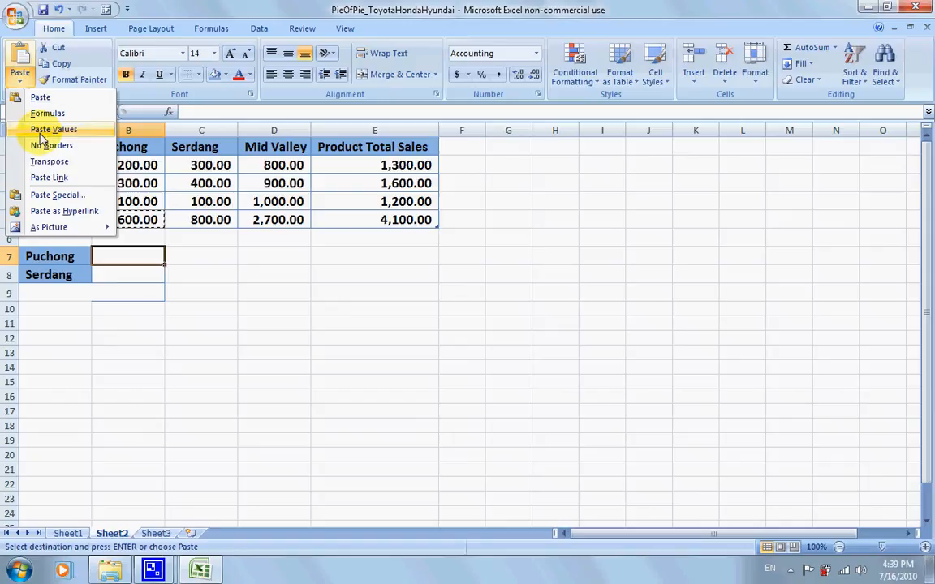
pyautogui.click(53, 129)
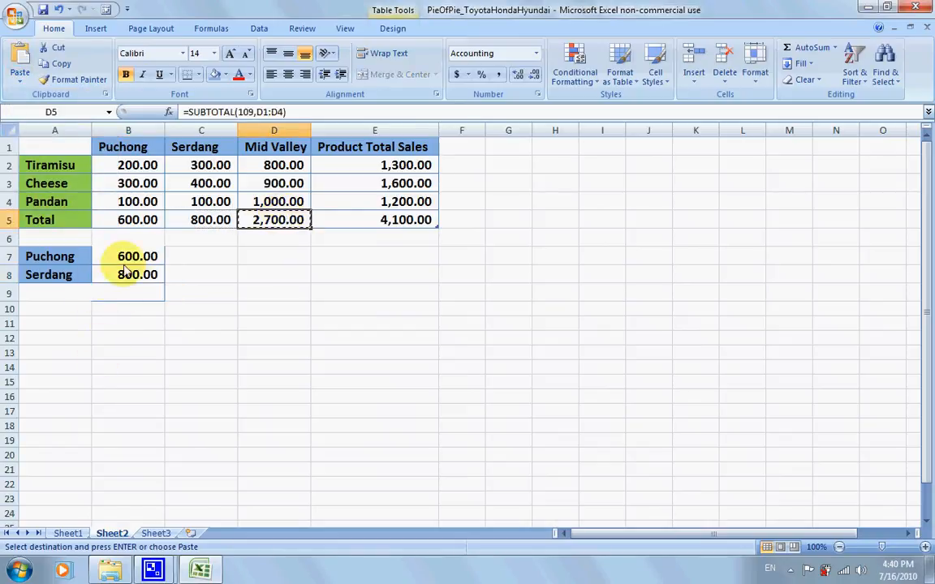
pyautogui.click(20, 80)
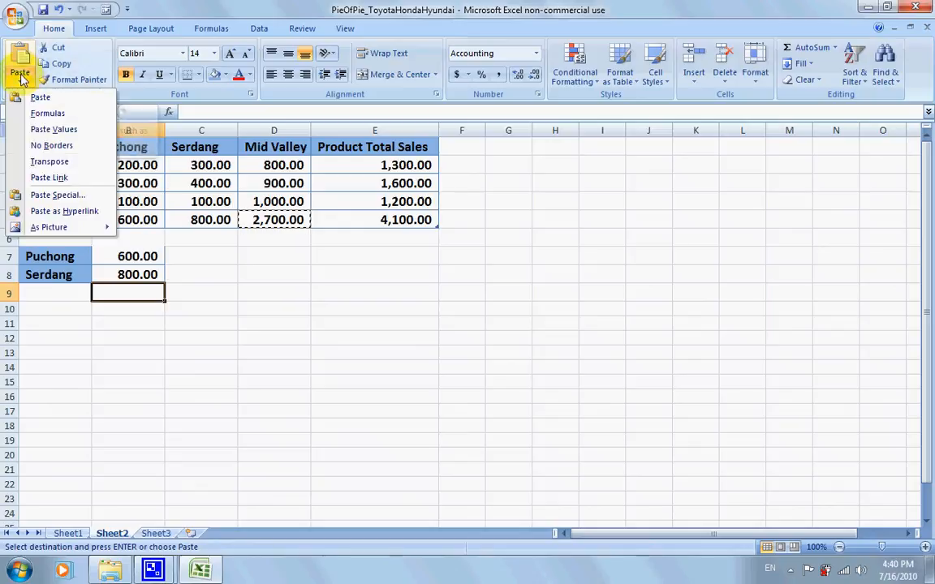
pyautogui.moveTo(54, 129)
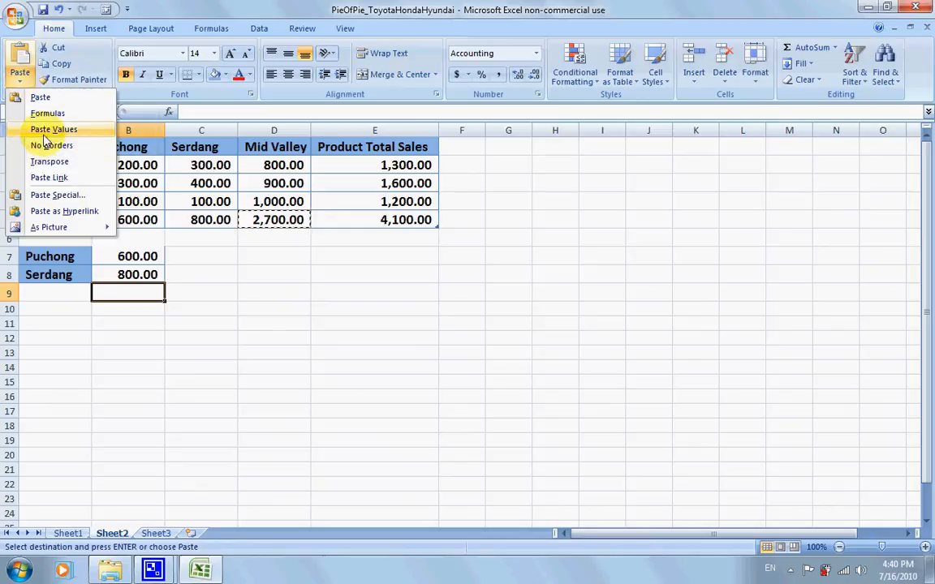
pyautogui.click(53, 129)
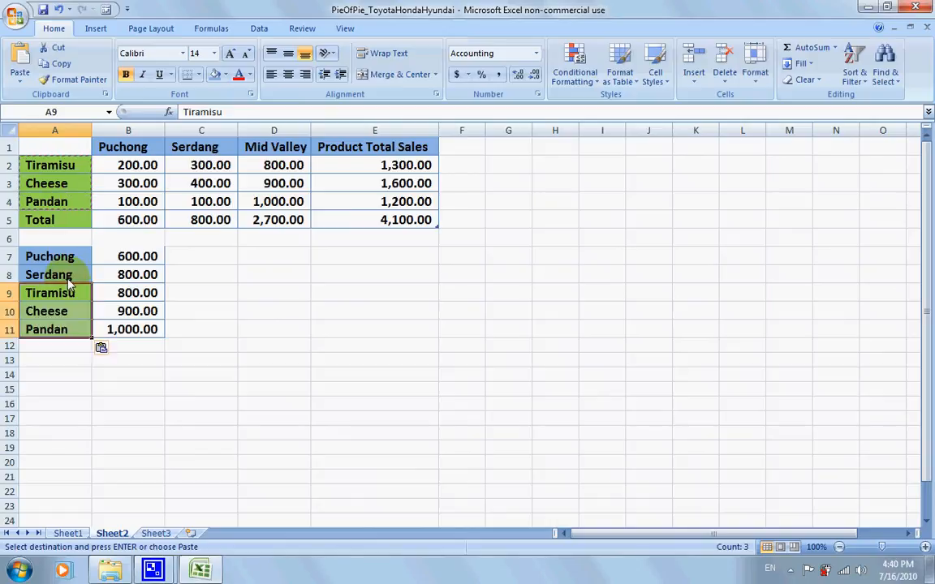
# Step: Select the A7:B11 summary block and show the Insert chart options
pyautogui.click(49, 256)
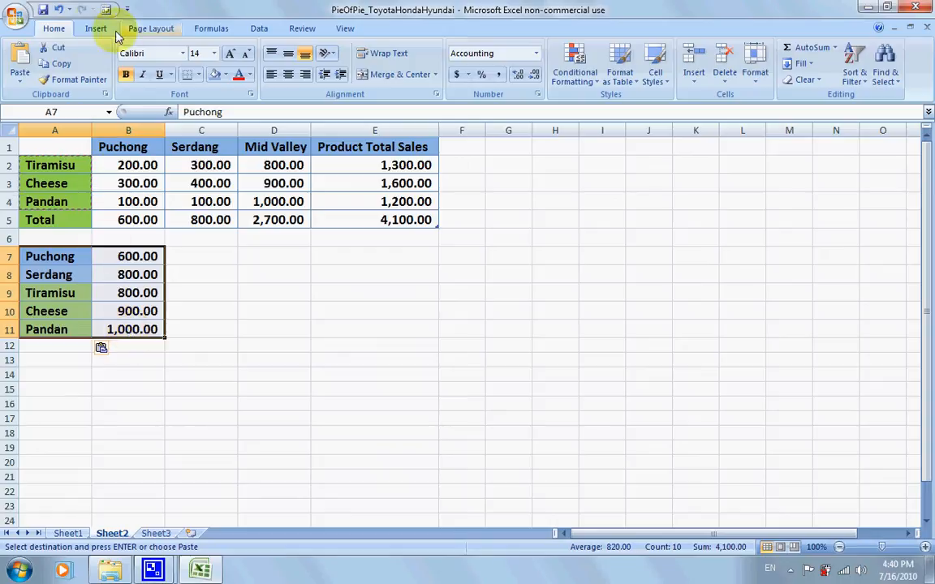
pyautogui.click(96, 27)
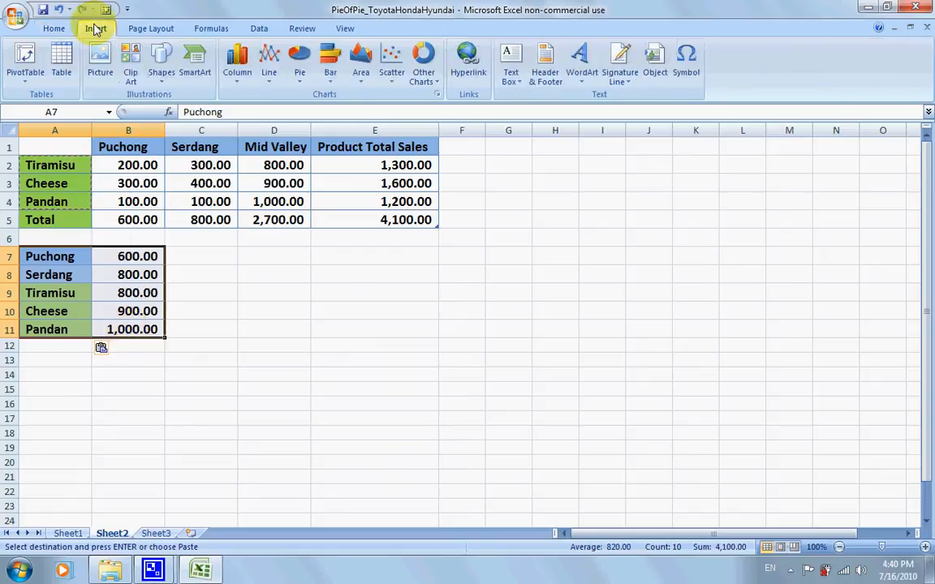
# Step: Insert a 2-D Pie of Pie chart from the A7:B11 block
pyautogui.click(299, 60)
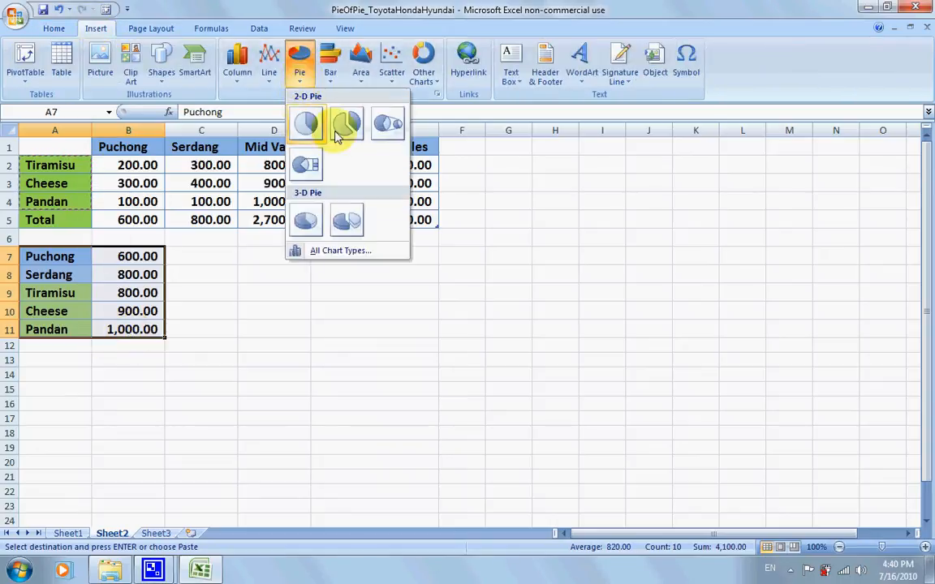
pyautogui.moveTo(387, 124)
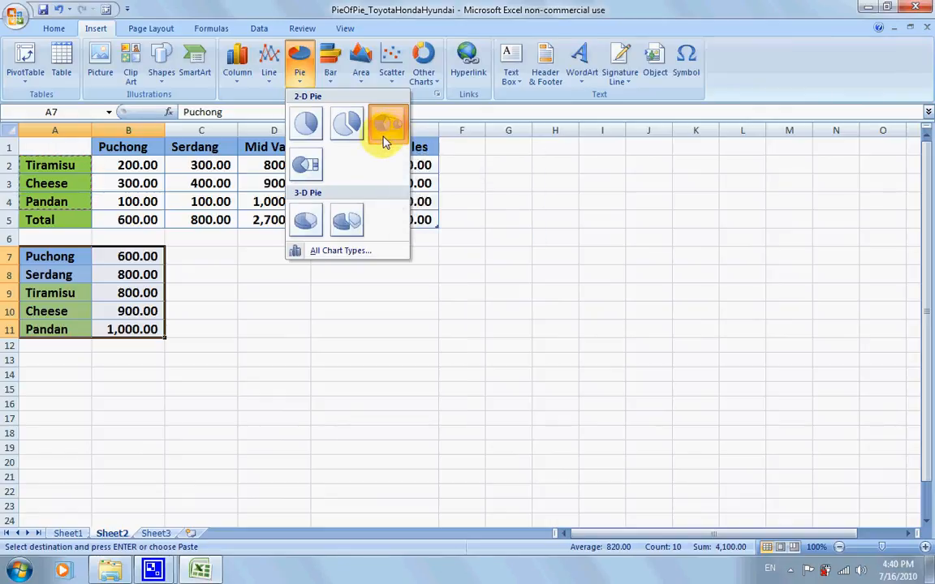
pyautogui.moveTo(72, 249)
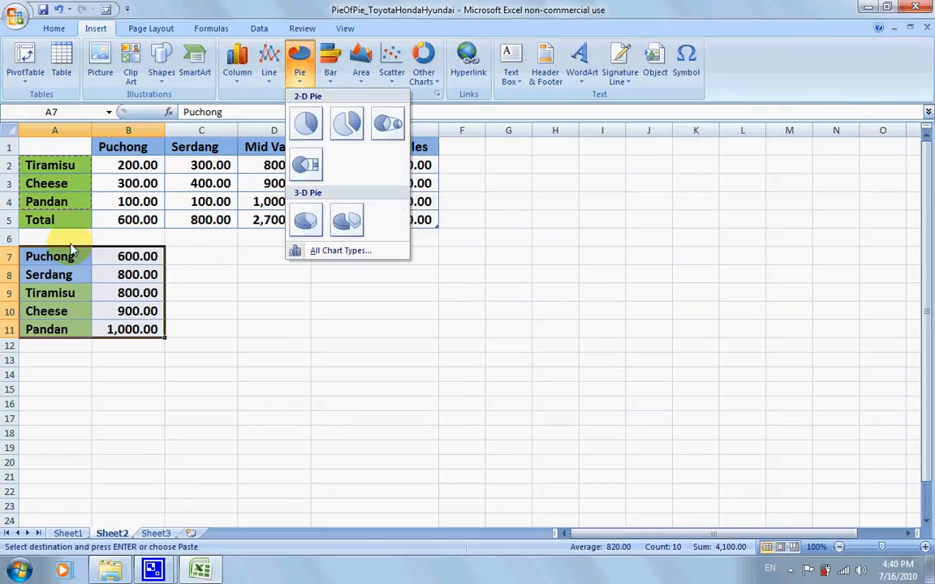
pyautogui.moveTo(387, 124)
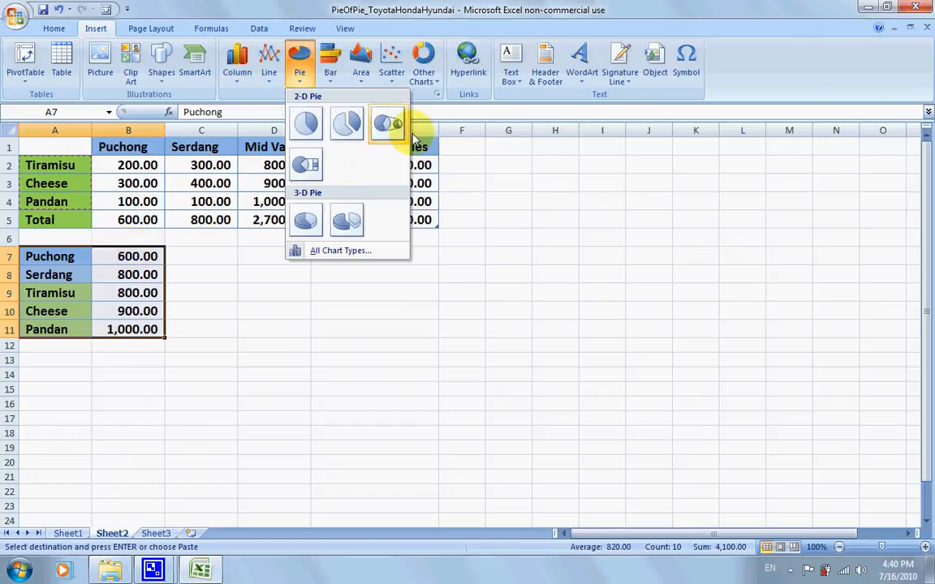
pyautogui.click(387, 123)
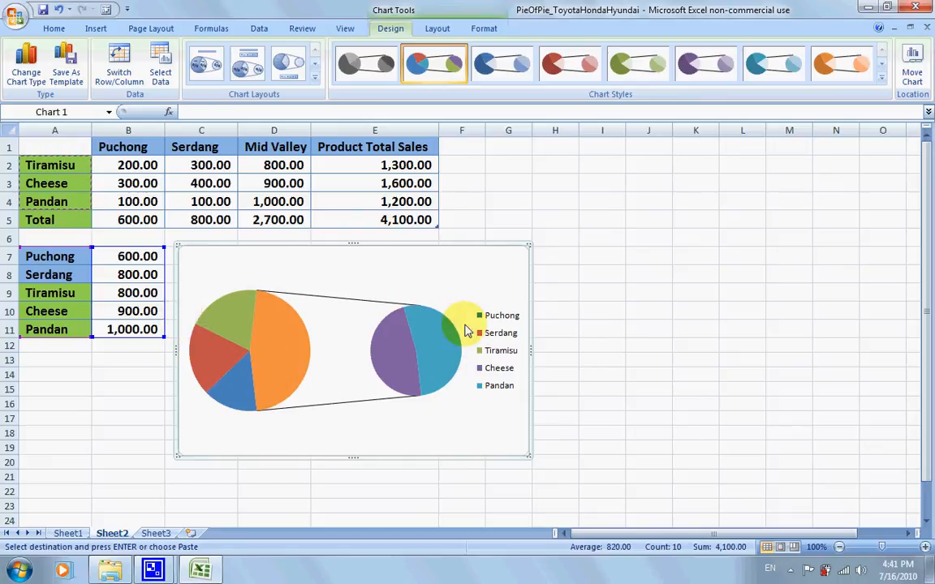
pyautogui.moveTo(341, 335)
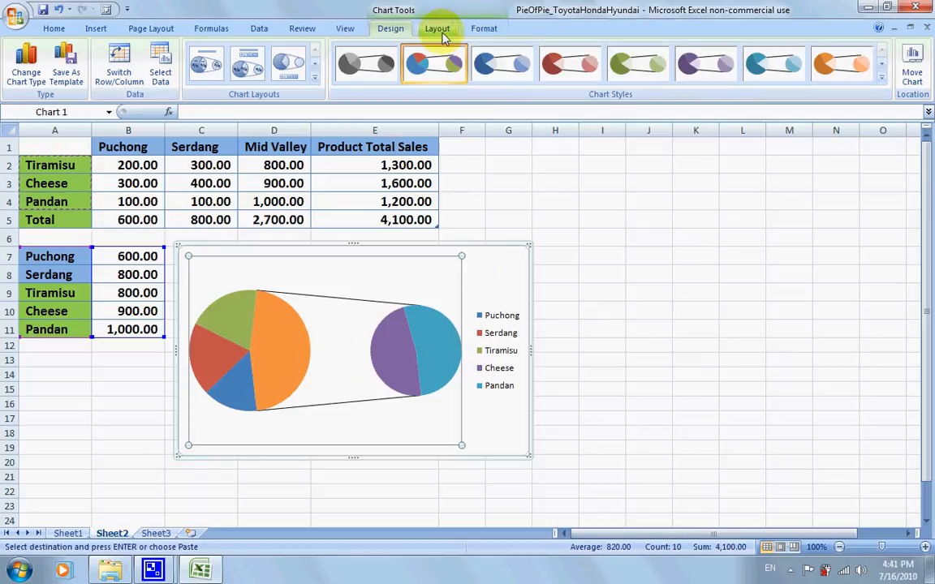
# Step: Show the Chart Tools Layout tab for the pie-of-pie chart
pyautogui.click(436, 27)
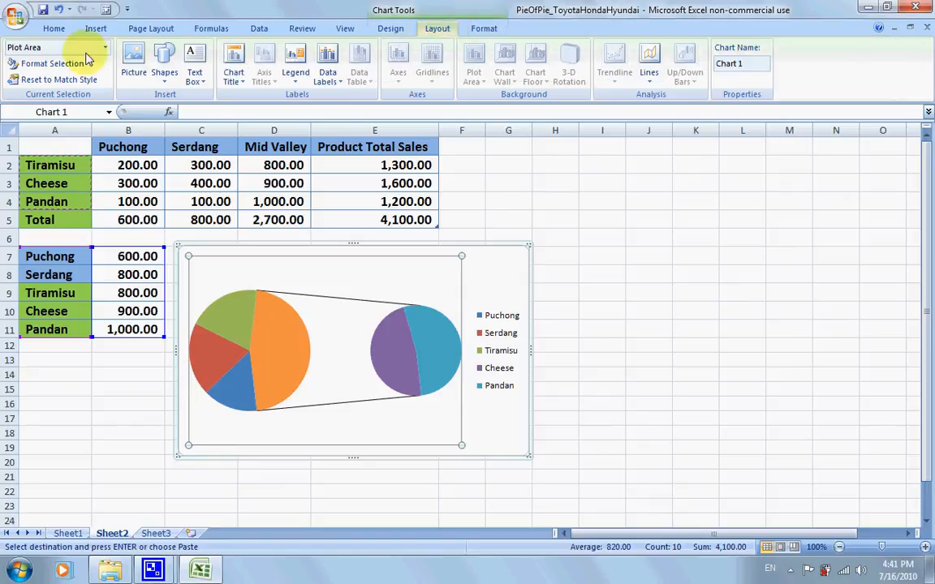
pyautogui.moveTo(274, 350)
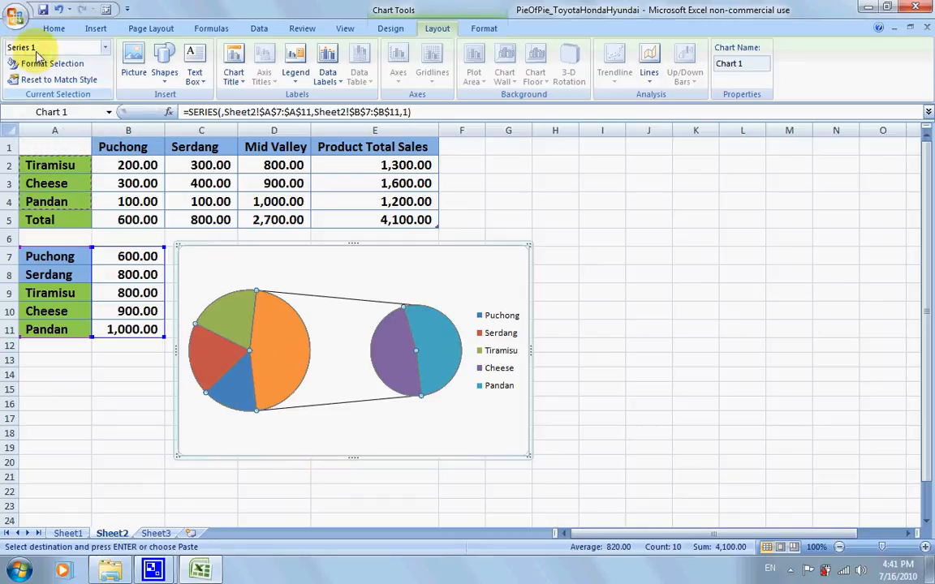
# Step: Set 'Second plot contains the last' to 3 values in the series options
pyautogui.click(50, 63)
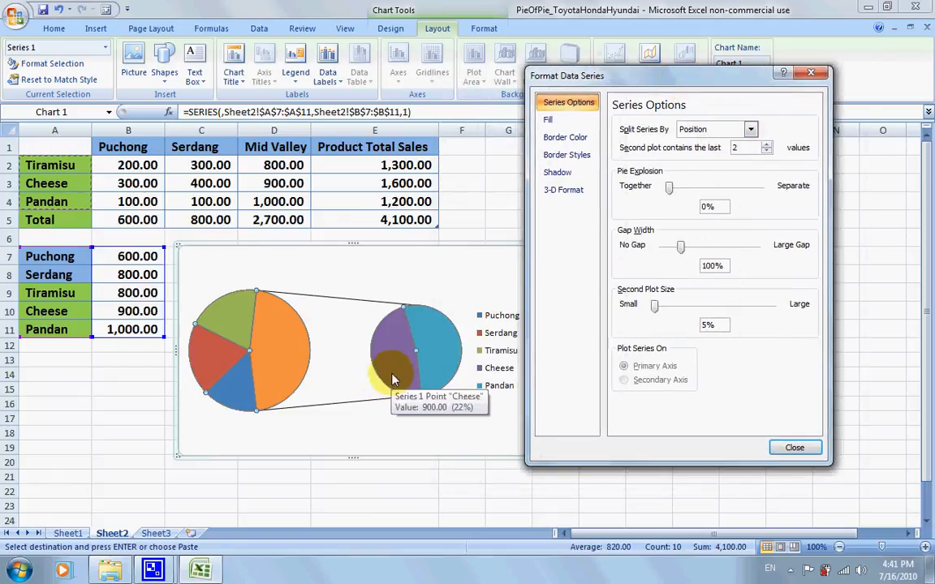
pyautogui.moveTo(437, 377)
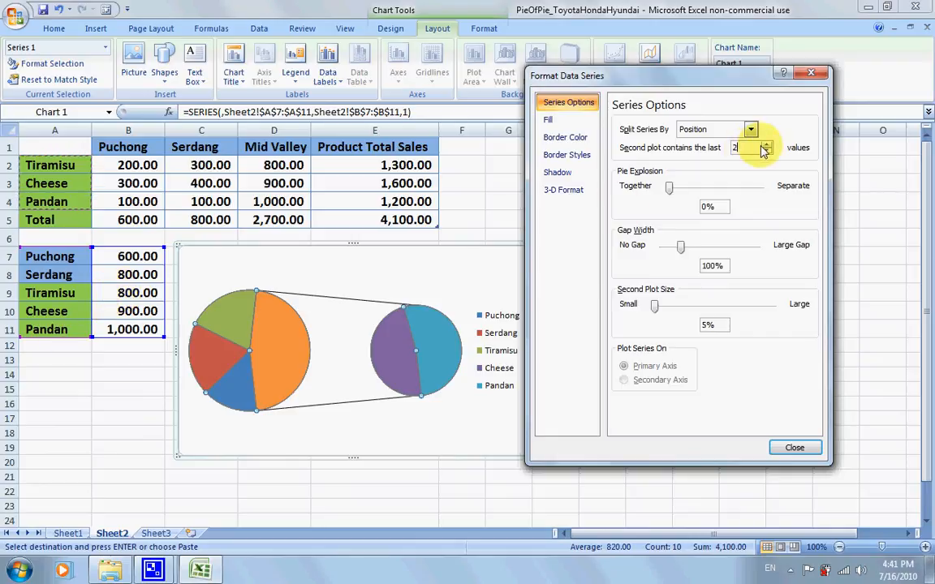
pyautogui.click(766, 150)
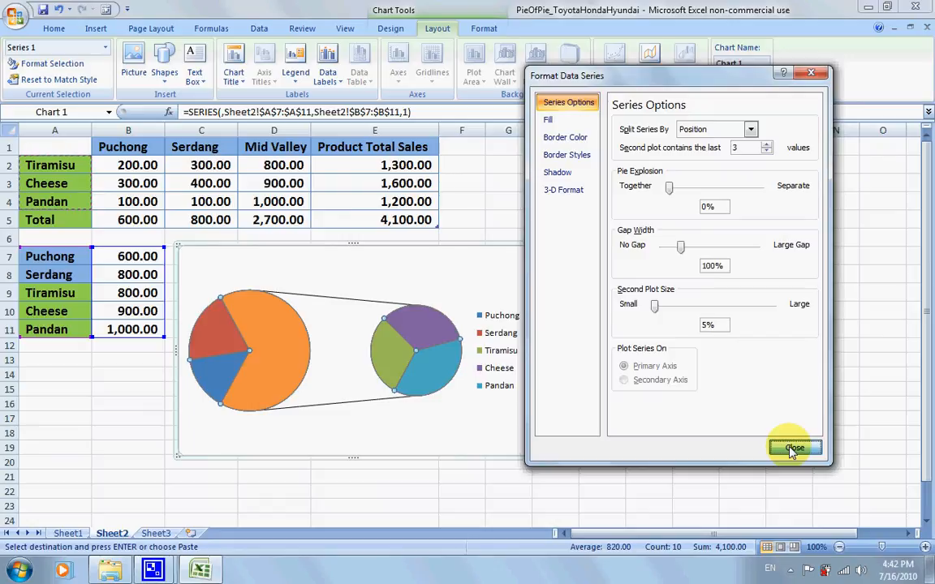
# Step: Add centred value data labels to every slice of the chart
pyautogui.click(793, 448)
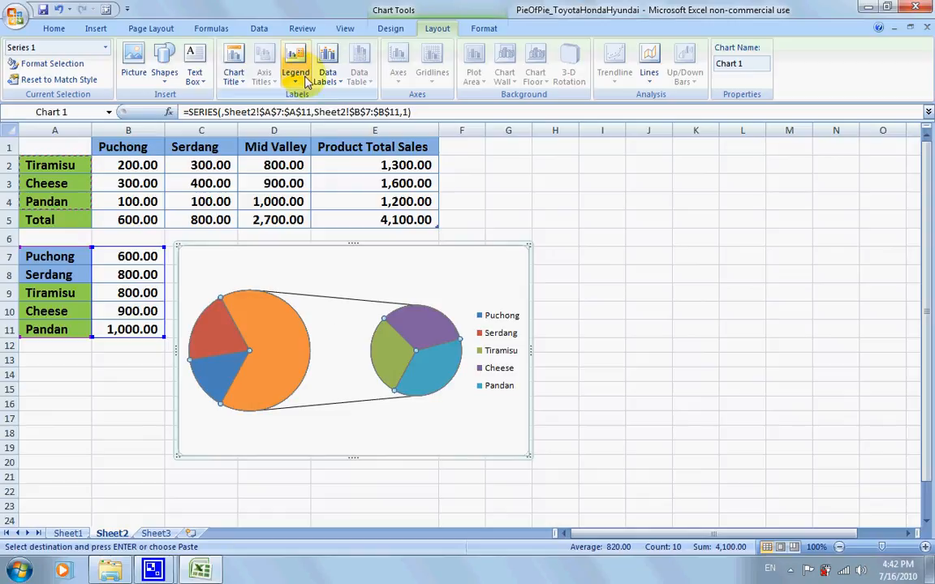
pyautogui.moveTo(326, 61)
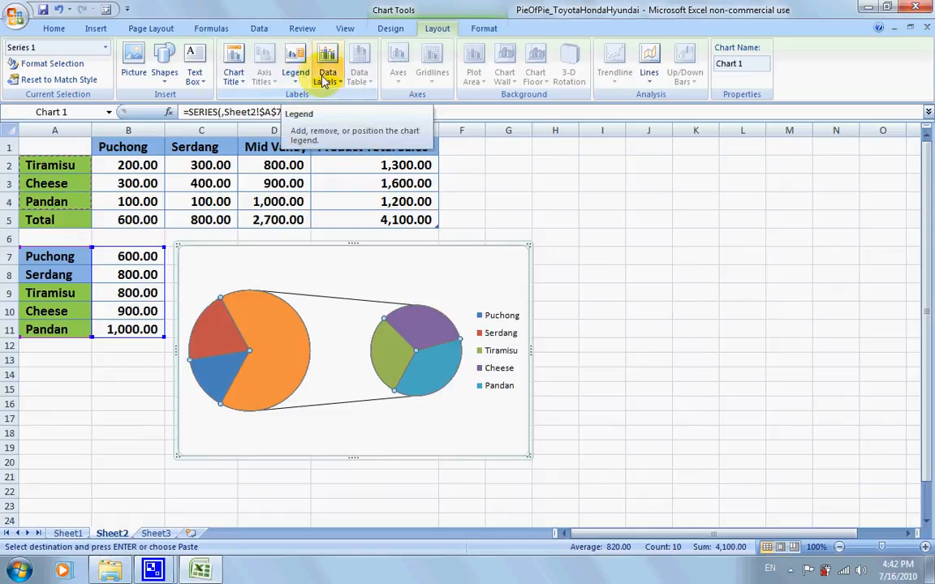
pyautogui.click(327, 64)
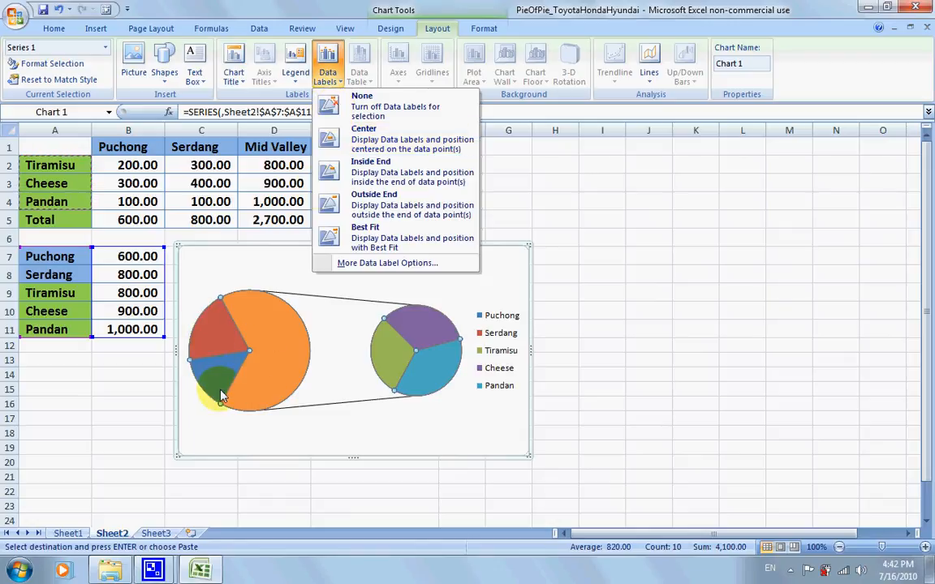
pyautogui.moveTo(364, 134)
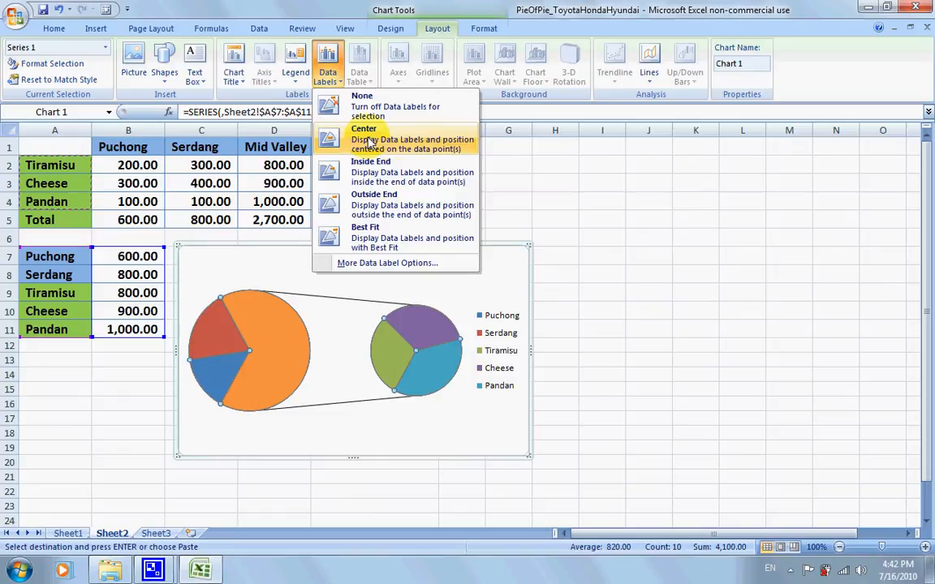
pyautogui.click(363, 128)
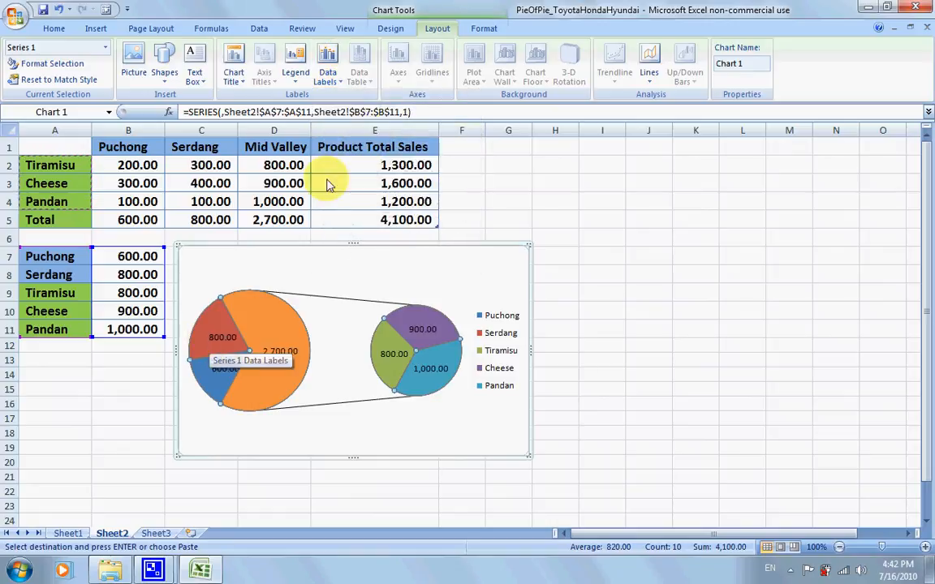
# Step: Remove the chart legend by setting Legend to None
pyautogui.click(327, 61)
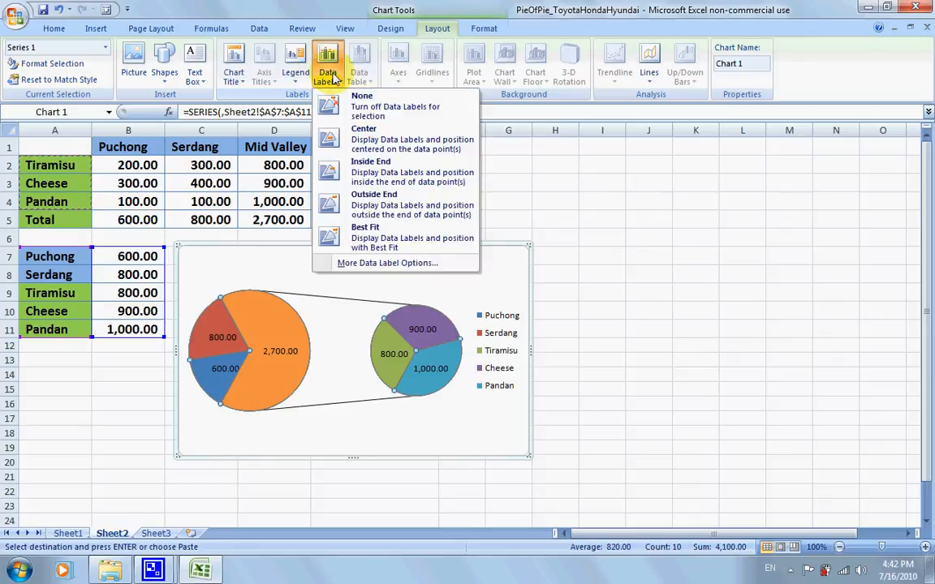
pyautogui.click(295, 64)
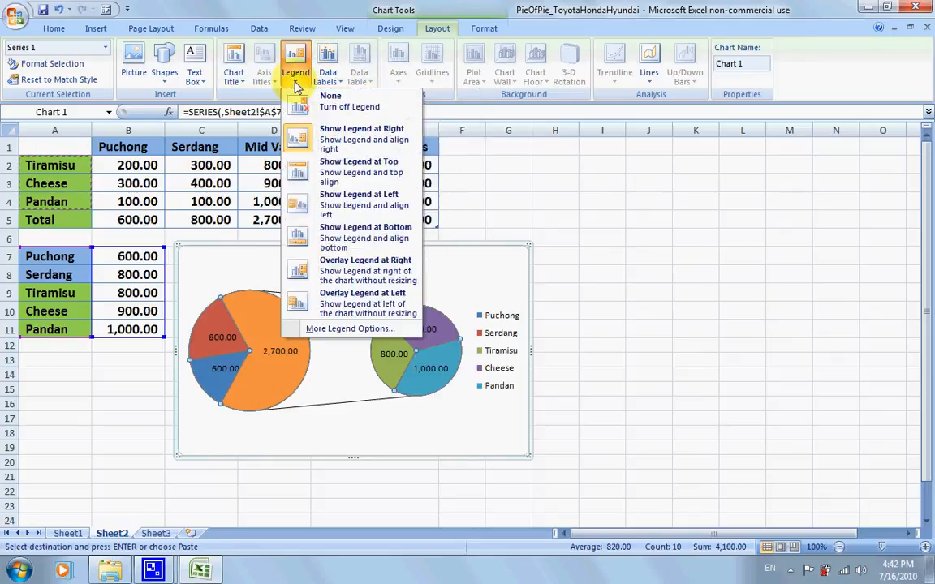
pyautogui.moveTo(349, 101)
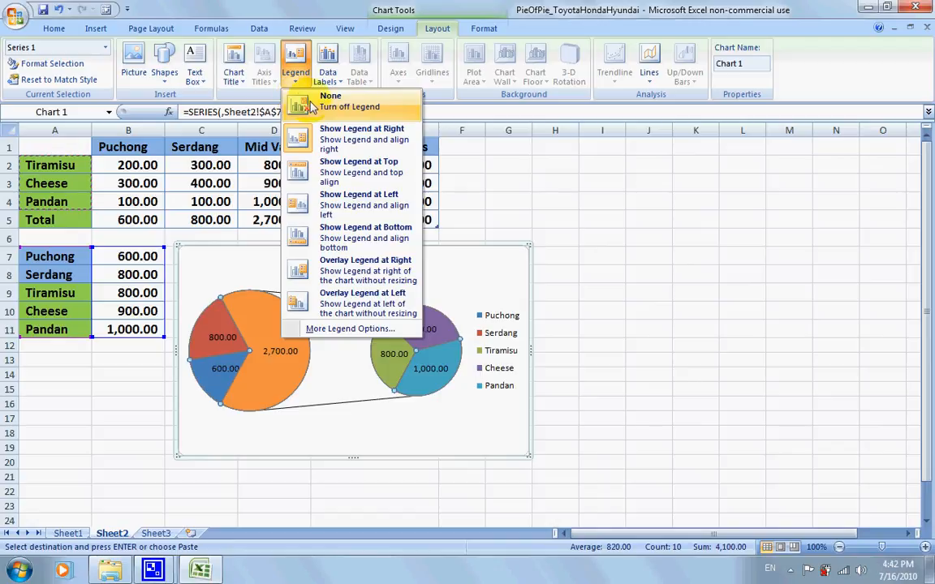
pyautogui.click(330, 102)
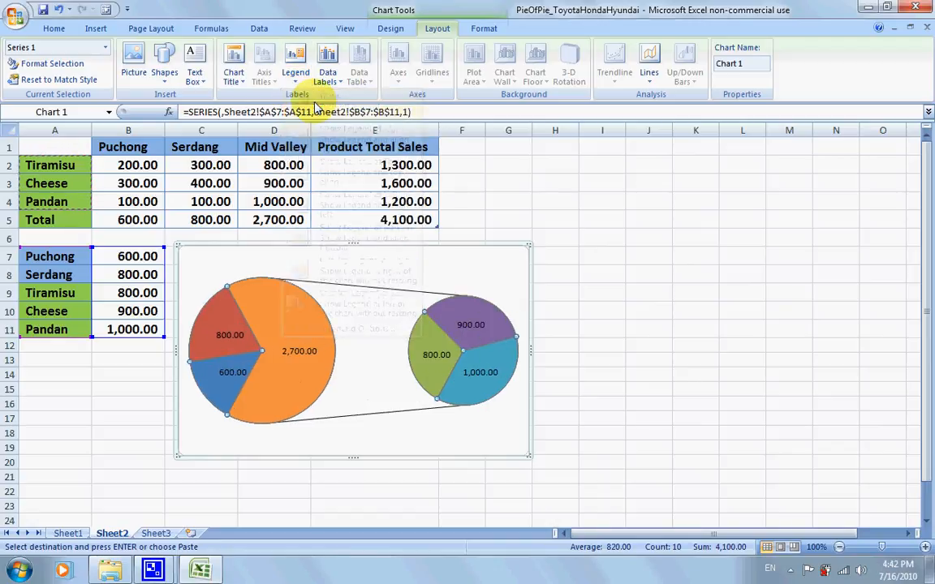
# Step: Add Category Name to the slice data labels, e.g. 'Other, 2,700.00'
pyautogui.click(327, 63)
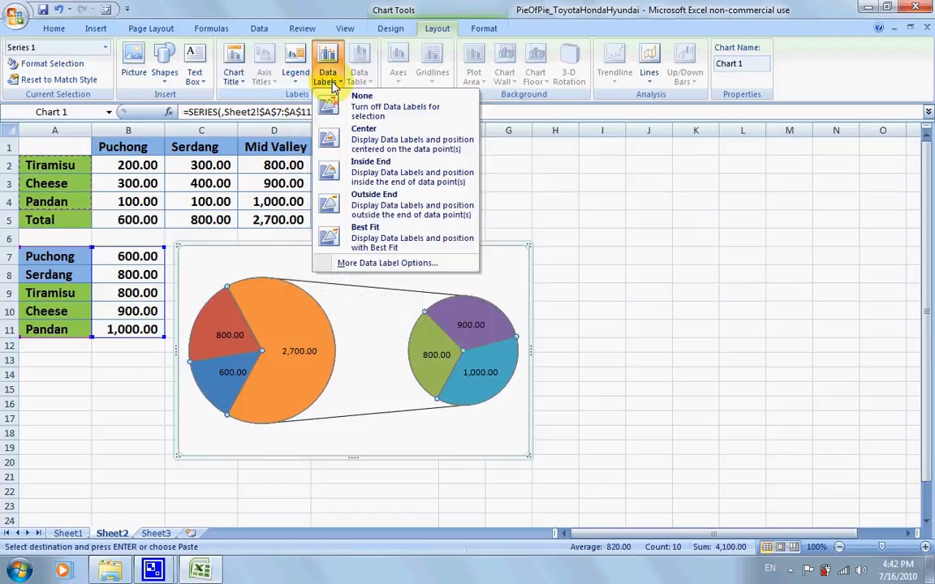
pyautogui.moveTo(387, 262)
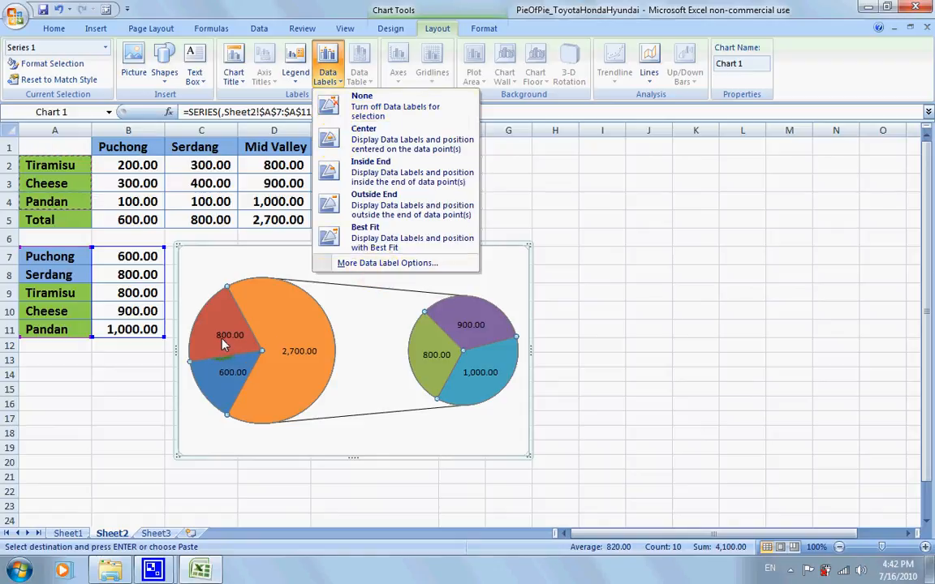
pyautogui.moveTo(387, 263)
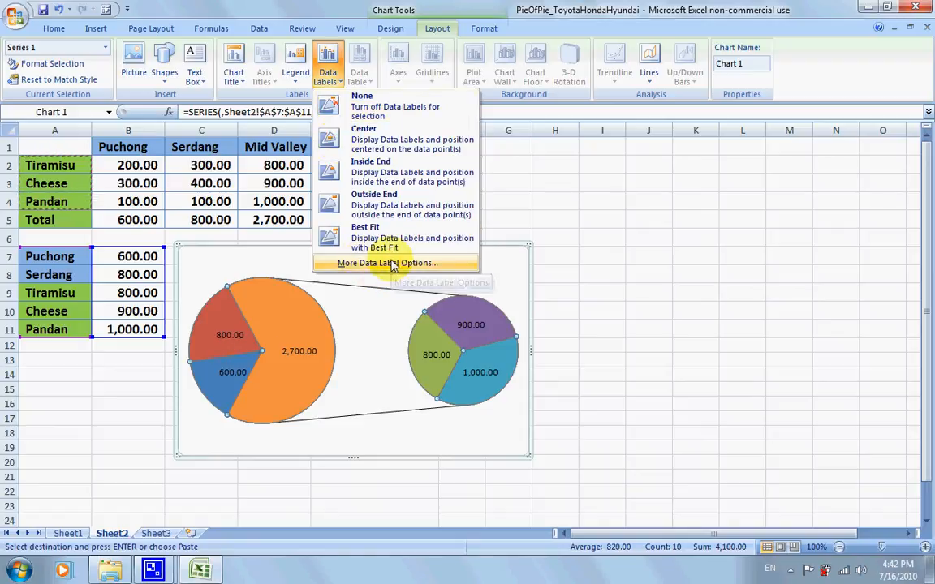
pyautogui.click(387, 262)
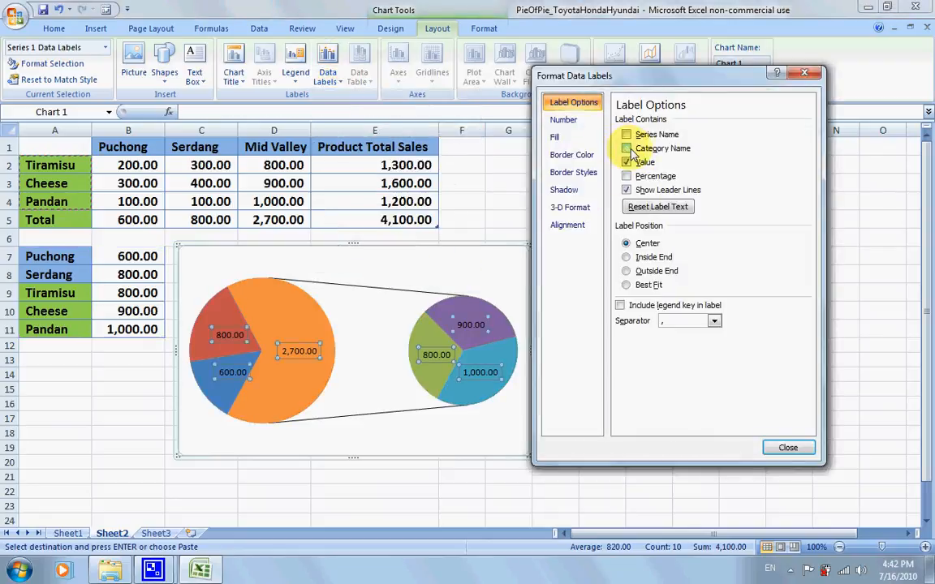
pyautogui.click(627, 148)
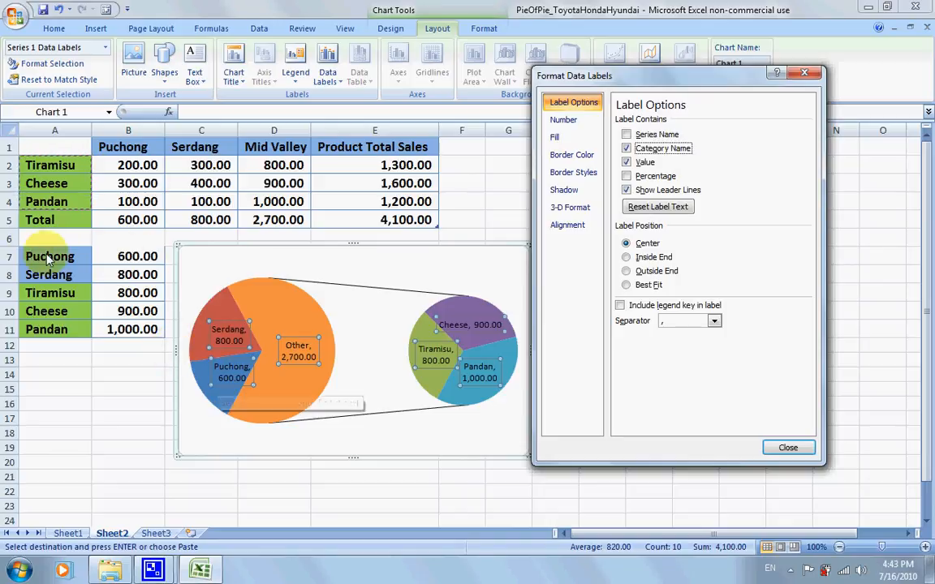
pyautogui.moveTo(298, 350)
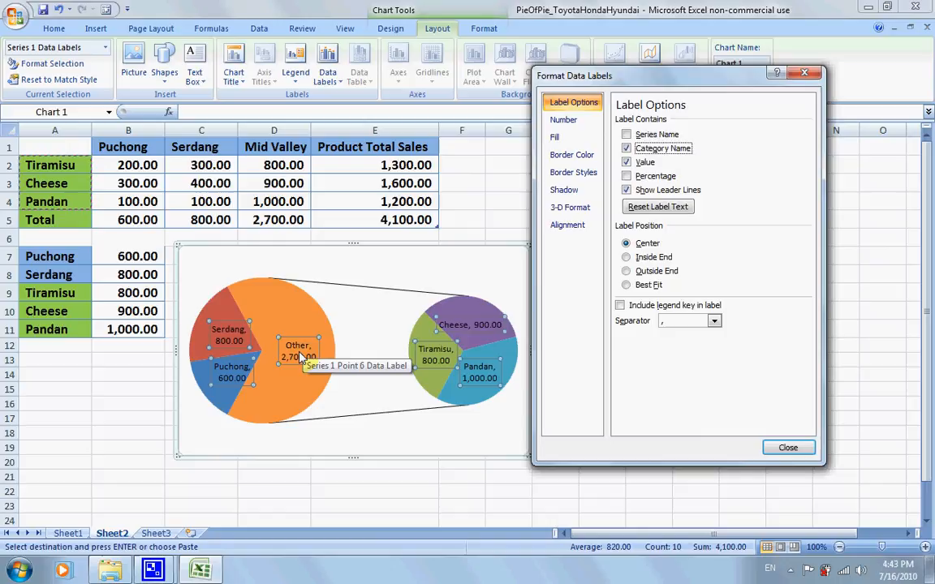
pyautogui.moveTo(249, 306)
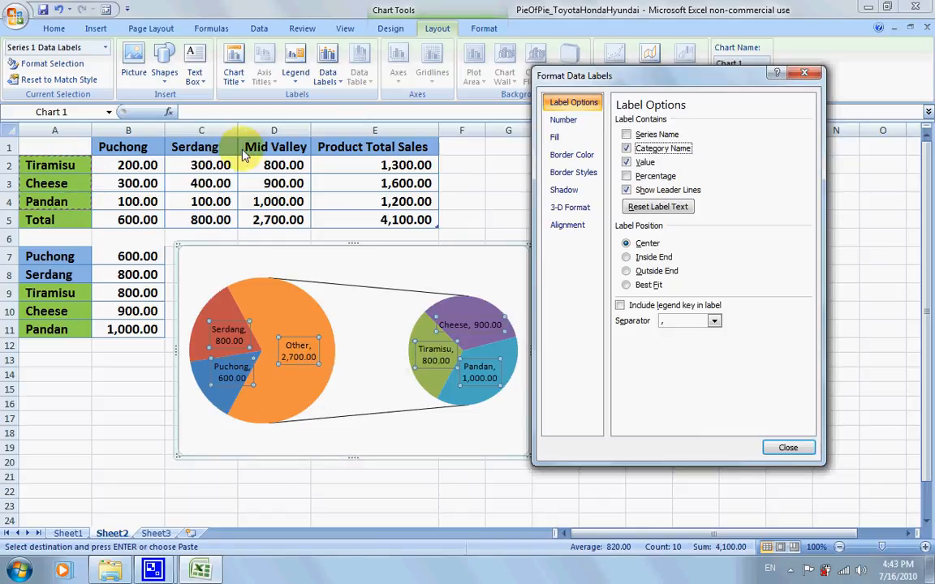
pyautogui.moveTo(522, 313)
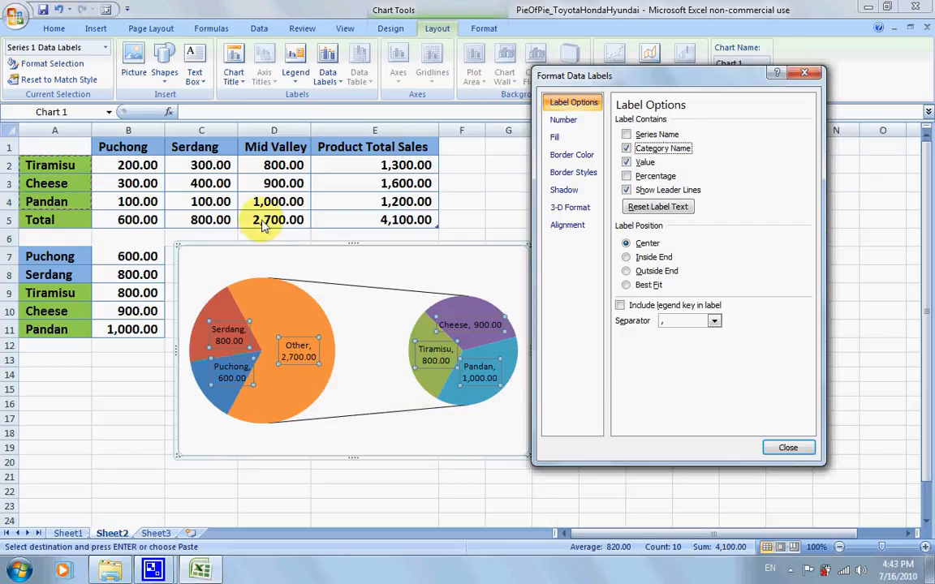
pyautogui.moveTo(446, 297)
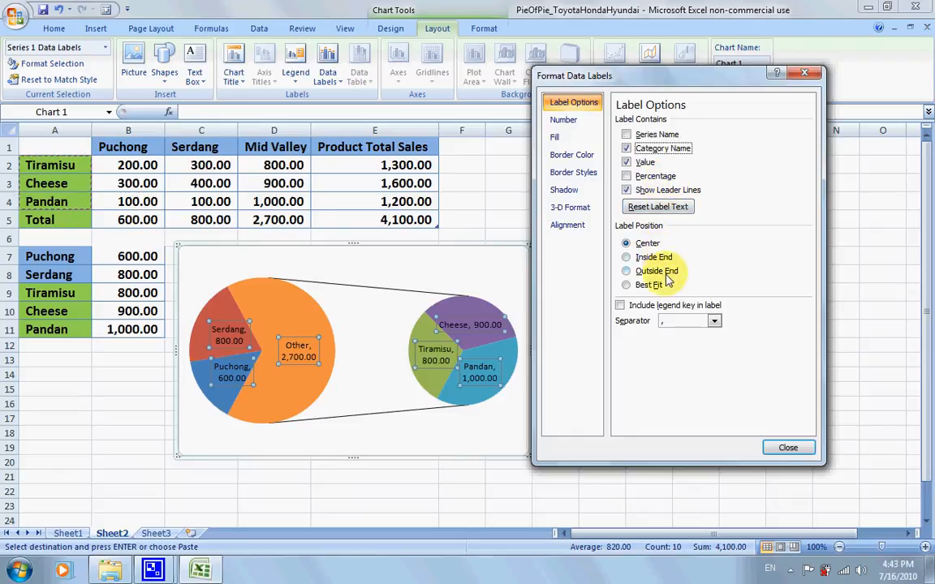
pyautogui.click(787, 447)
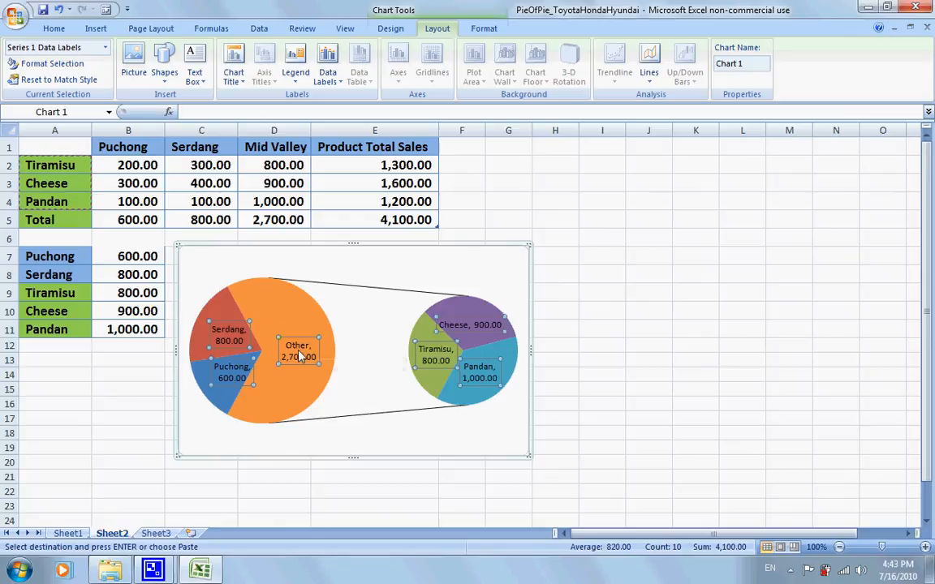
# Step: Change the Other slice label to read 'Mid Valley, 2,700.00'
pyautogui.click(298, 351)
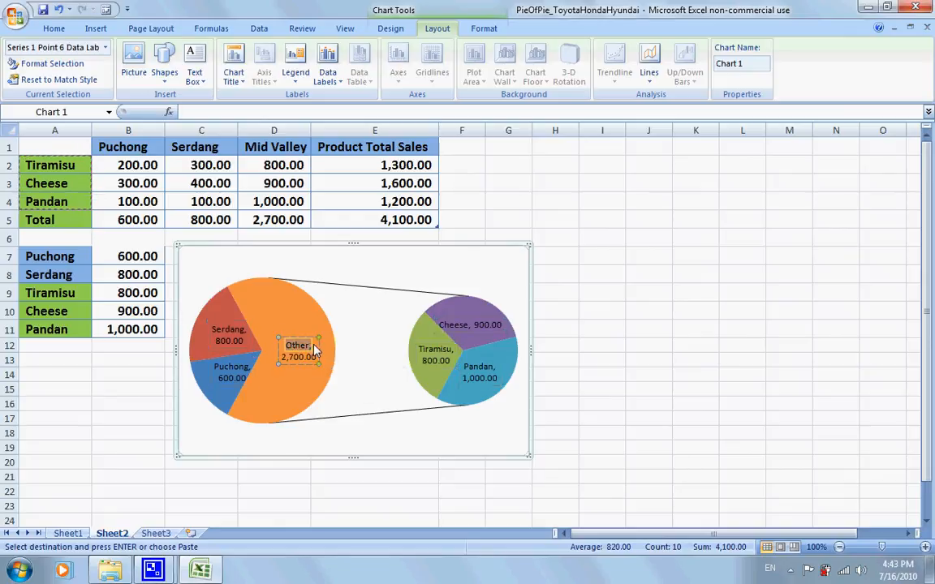
pyautogui.rightClick(298, 350)
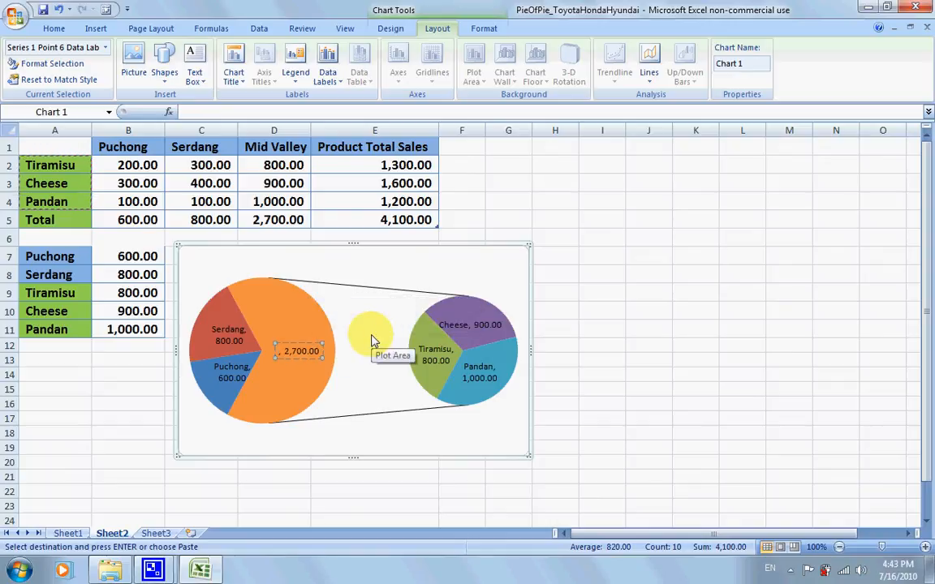
pyautogui.click(300, 351)
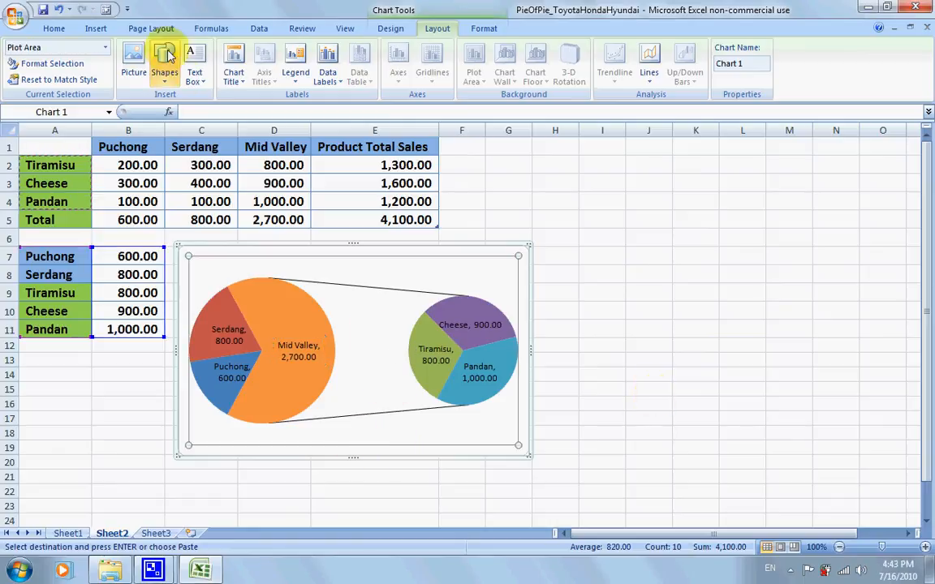
pyautogui.moveTo(259, 548)
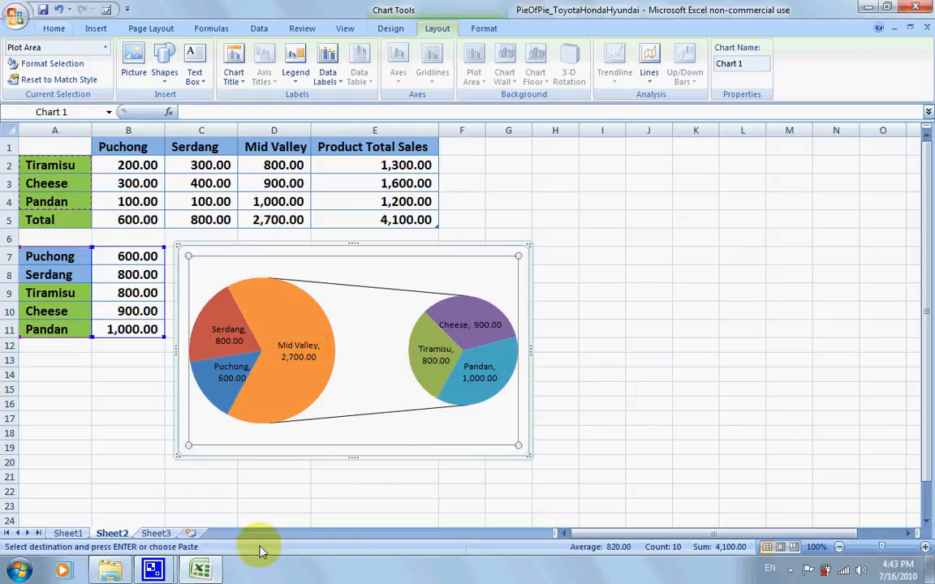